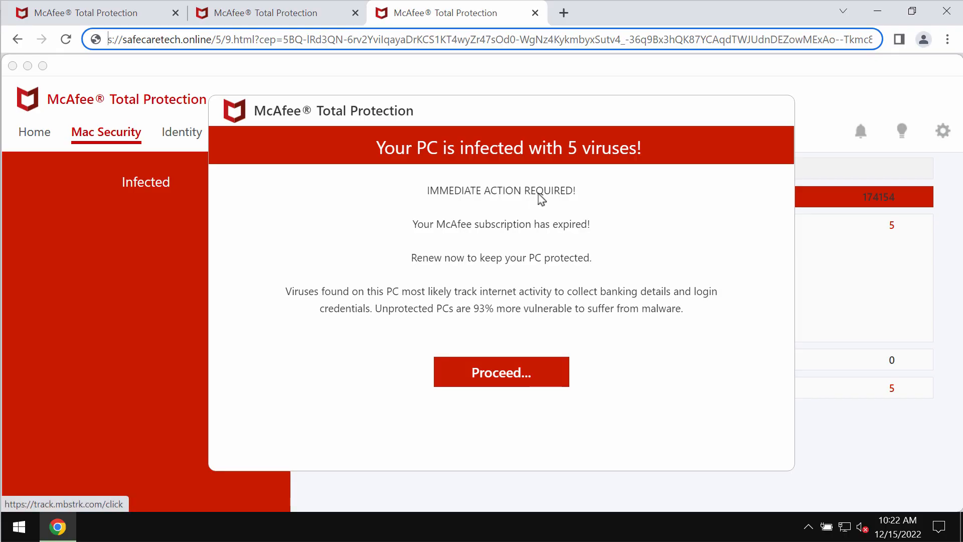
mouse_move(278, 12)
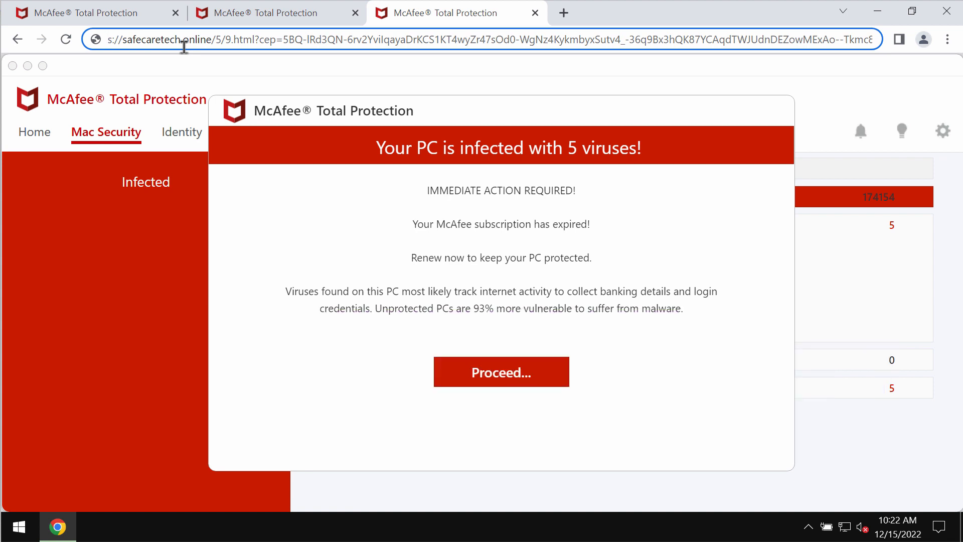
mouse_move(281, 29)
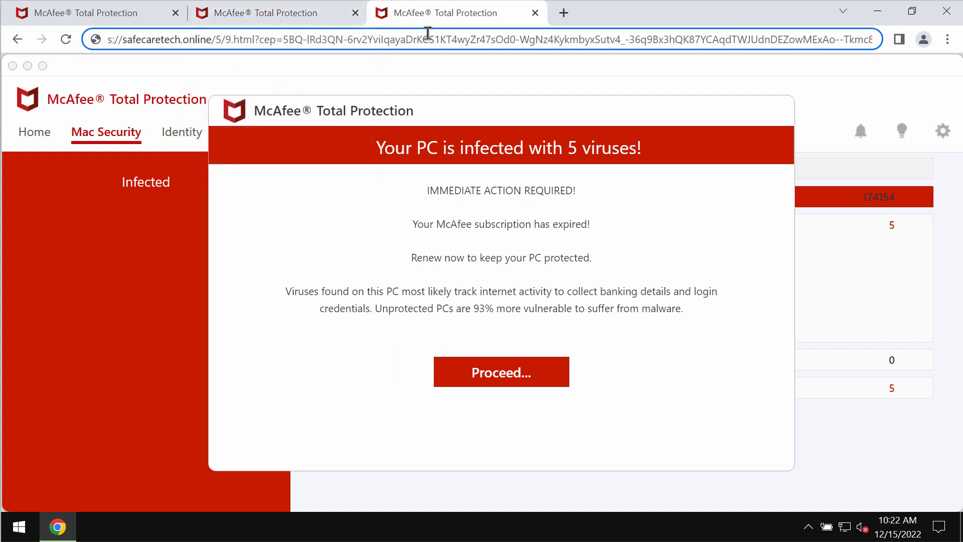
mouse_move(387, 39)
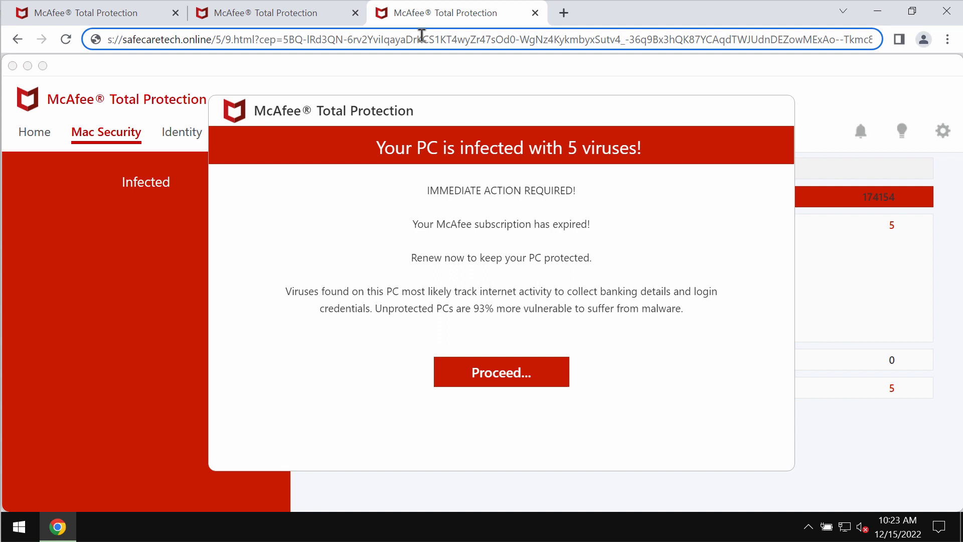
mouse_move(422, 39)
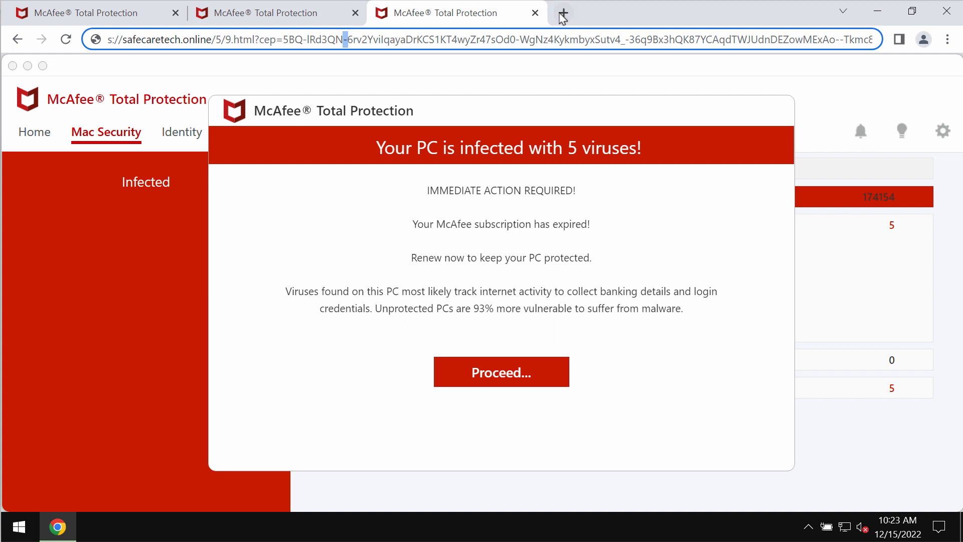
- Leave the fake McAfee warning by opening a new tab and closing the scam tab
click(561, 12)
text(combocleaner.com)
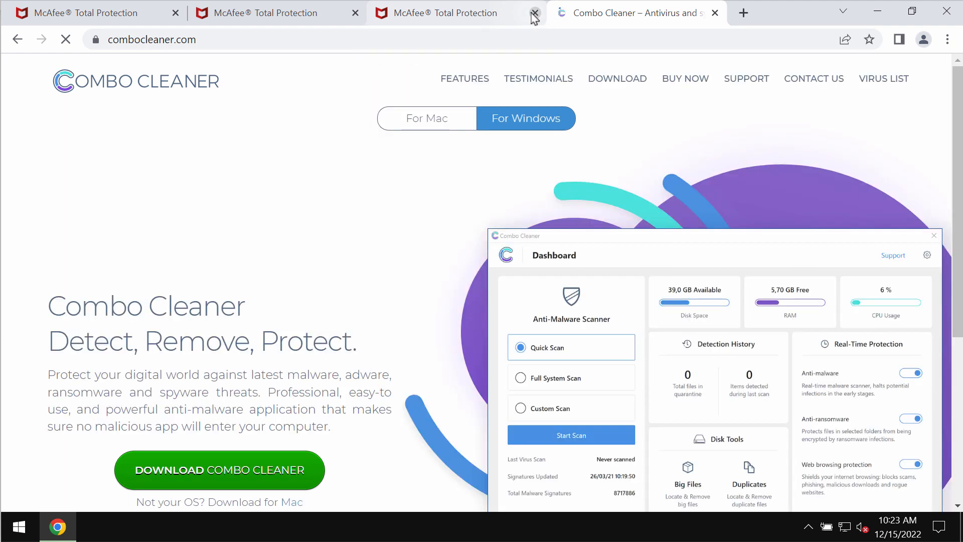
click(533, 13)
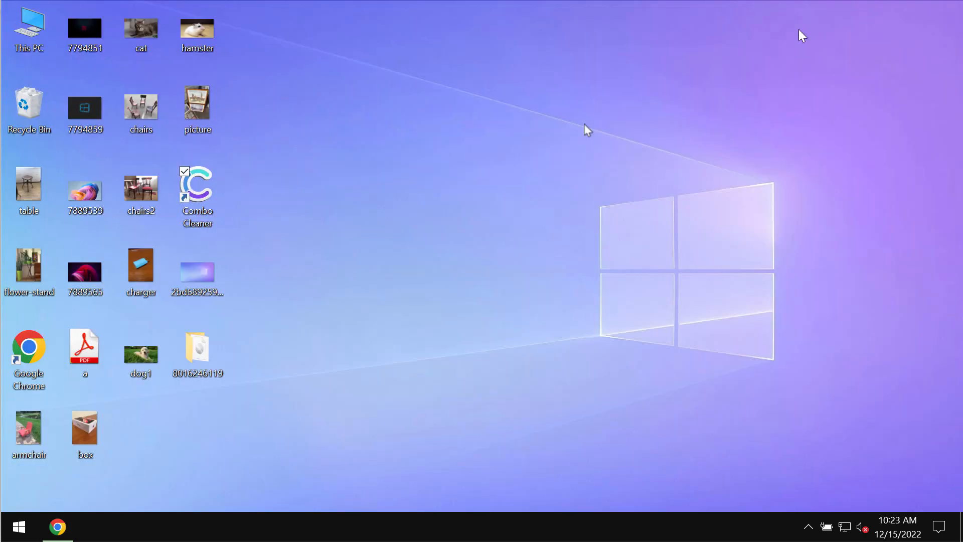
- Launch Combo Cleaner from the desktop and run a Quick Scan, watching its progress find threats
double_click(197, 182)
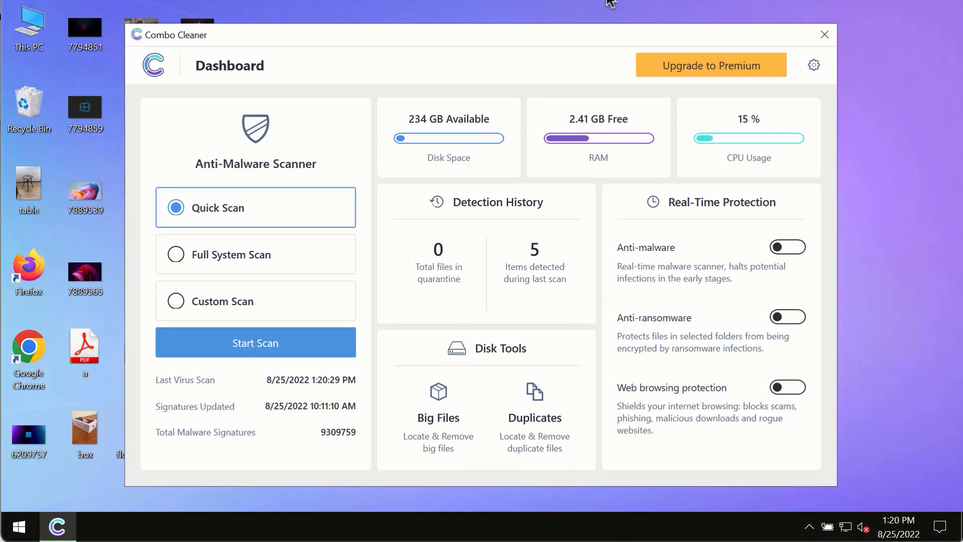
mouse_move(270, 406)
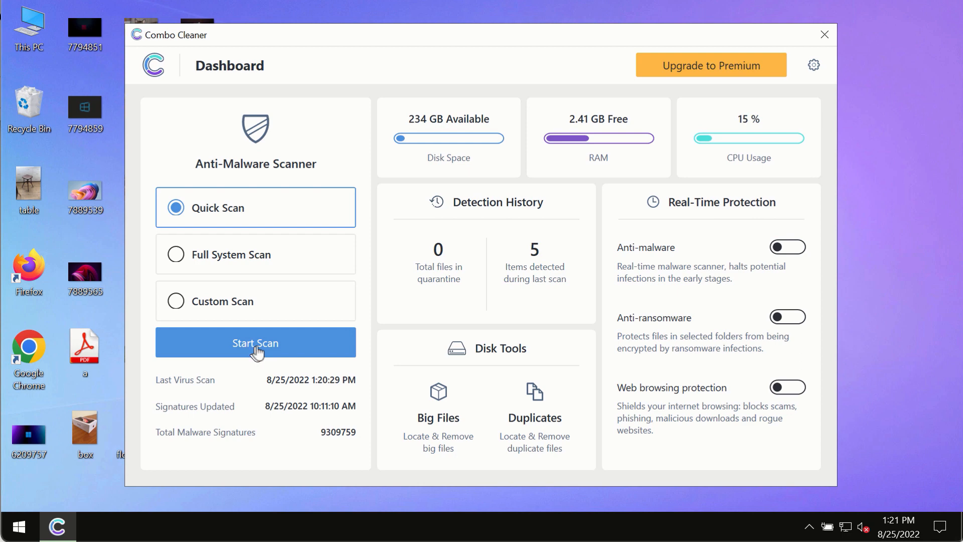
click(255, 343)
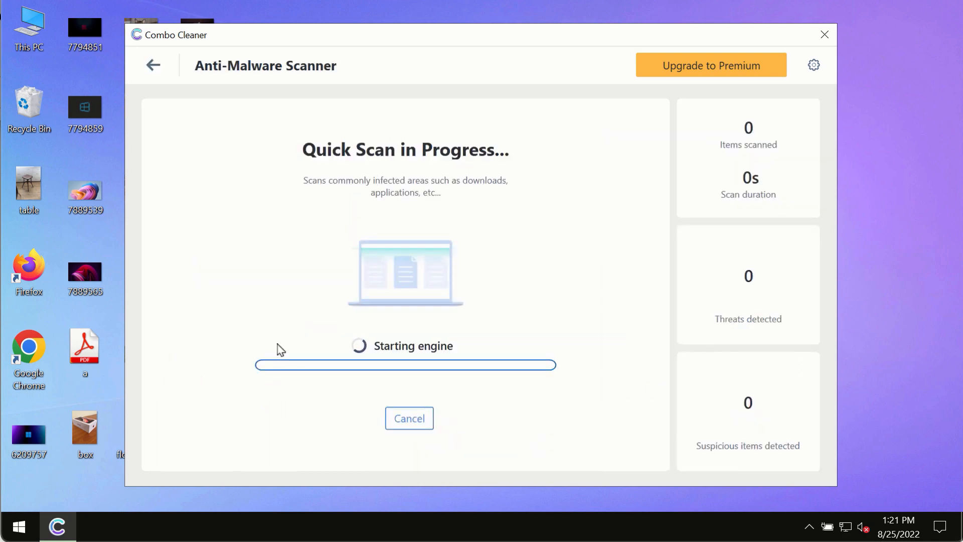
mouse_move(150, 64)
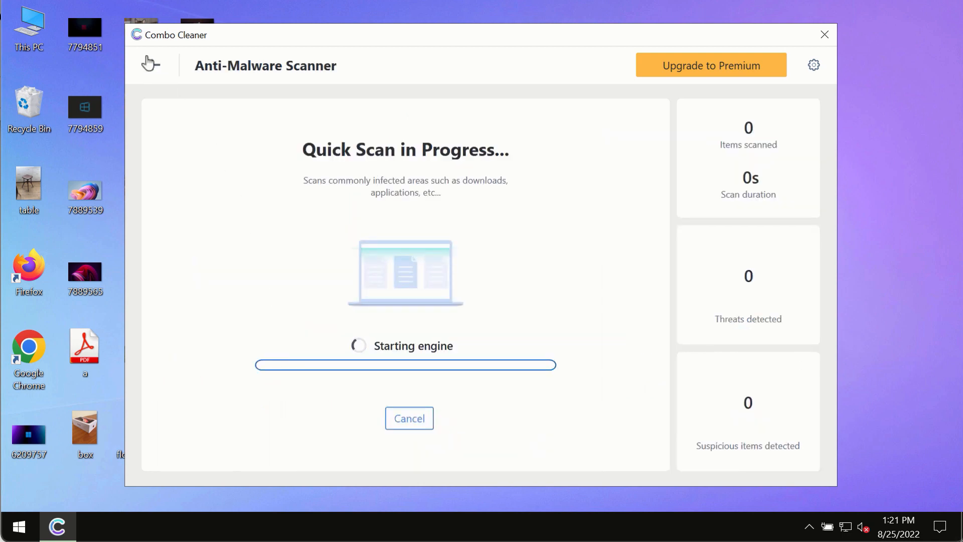
click(149, 65)
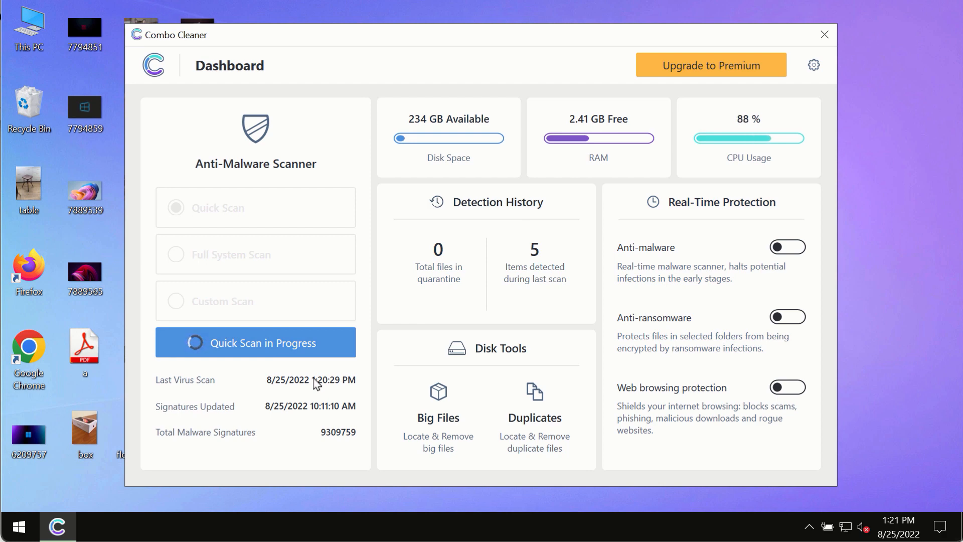
click(254, 342)
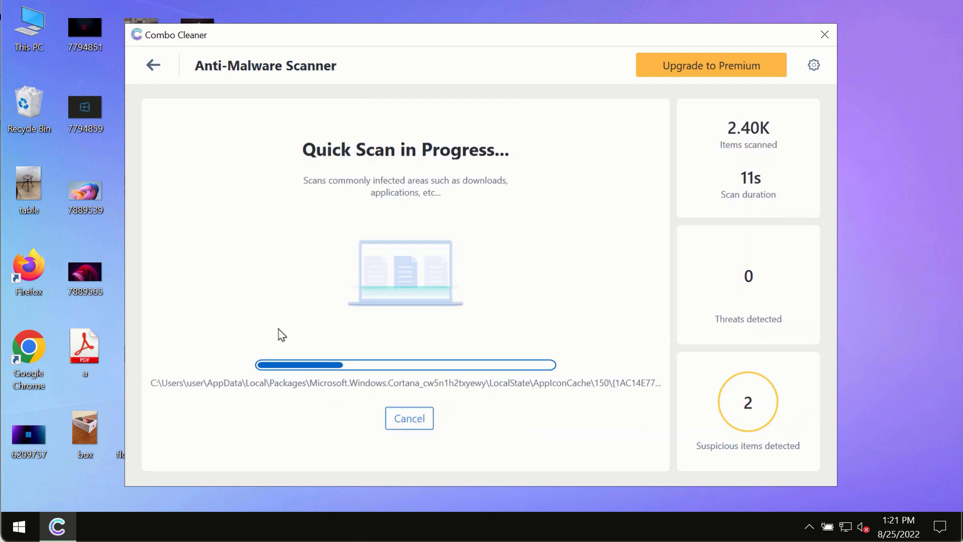
mouse_move(313, 302)
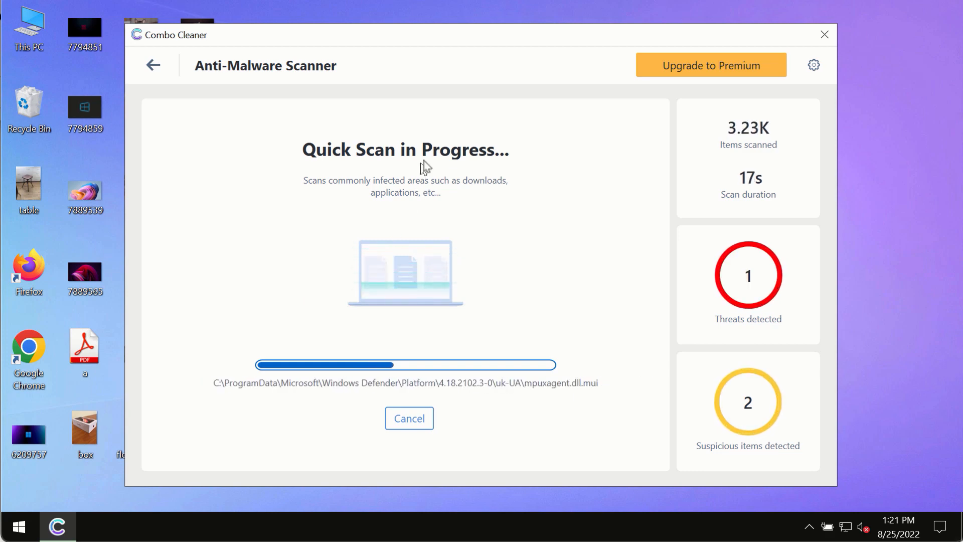
mouse_move(478, 59)
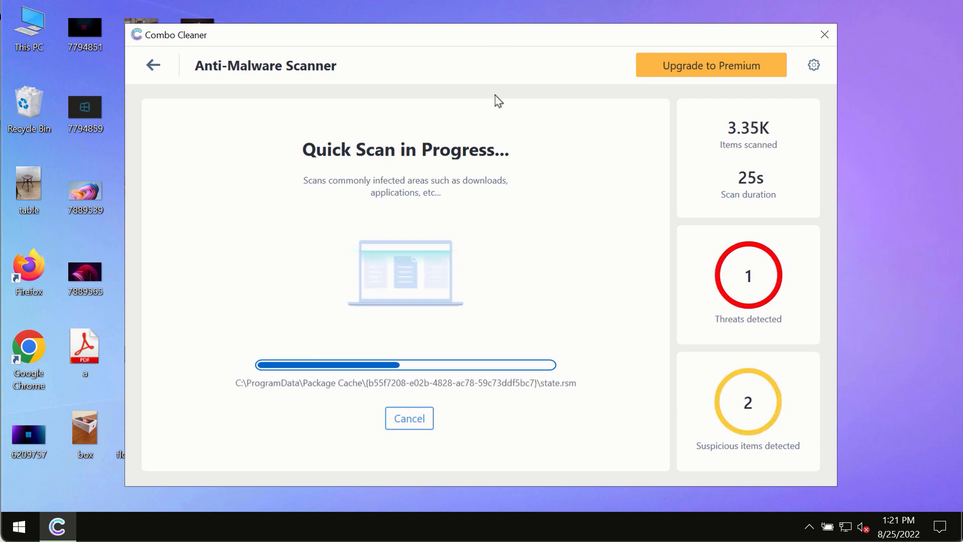
mouse_move(728, 69)
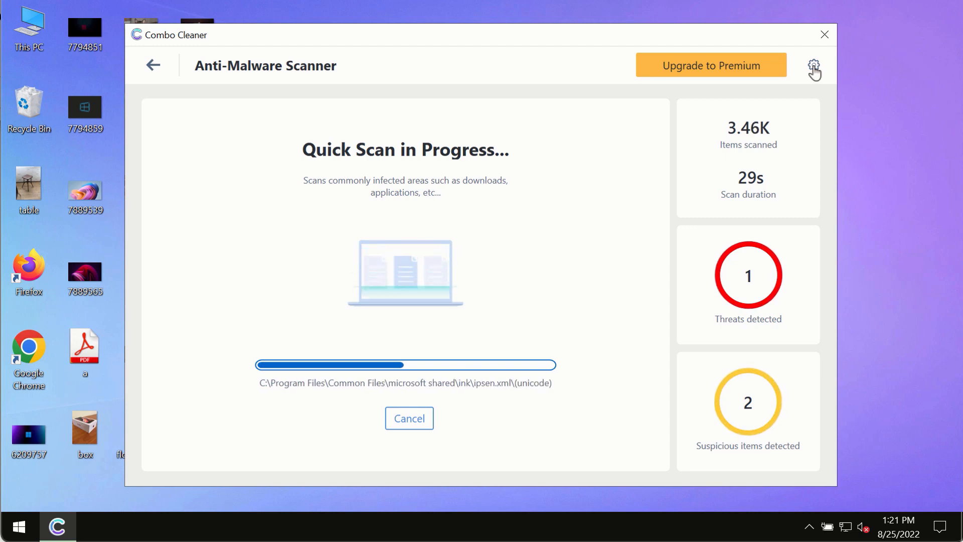
click(813, 65)
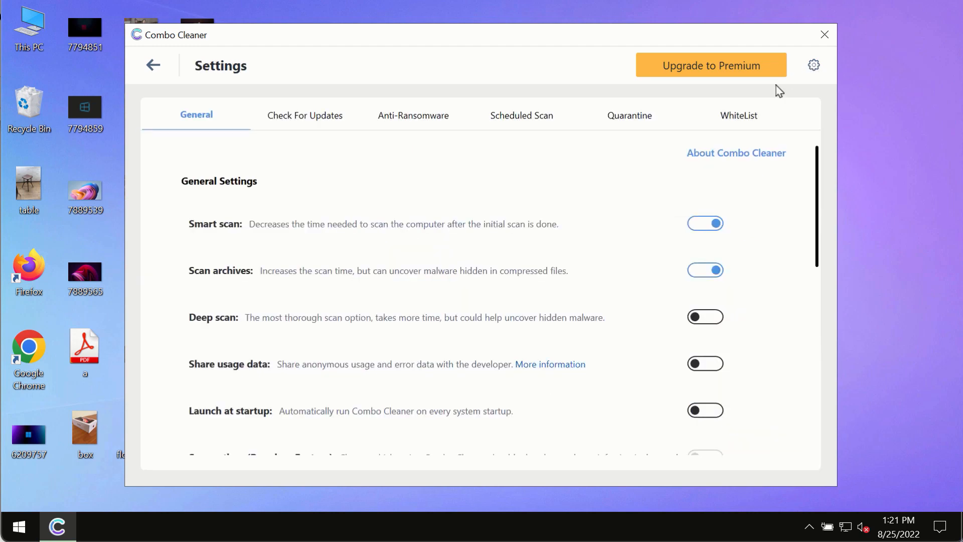
mouse_move(585, 37)
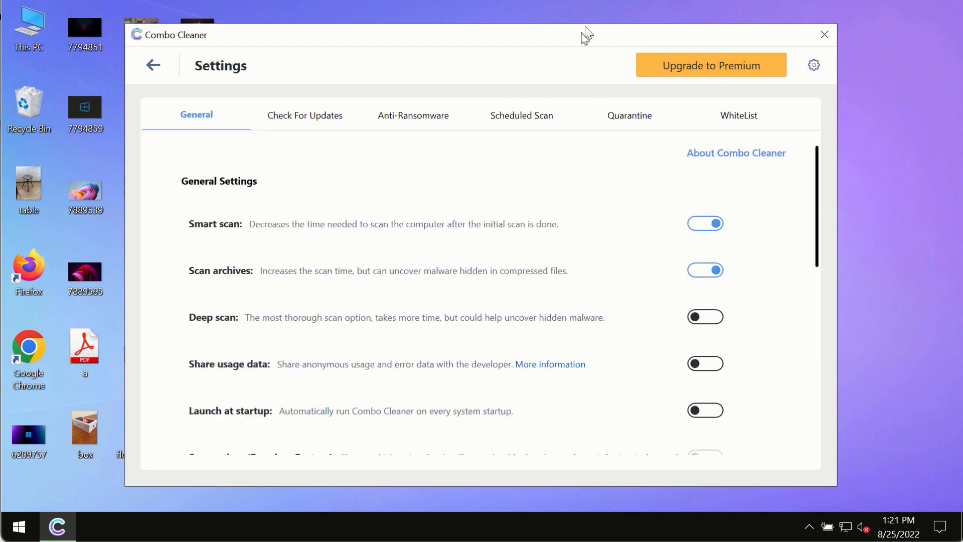
click(414, 115)
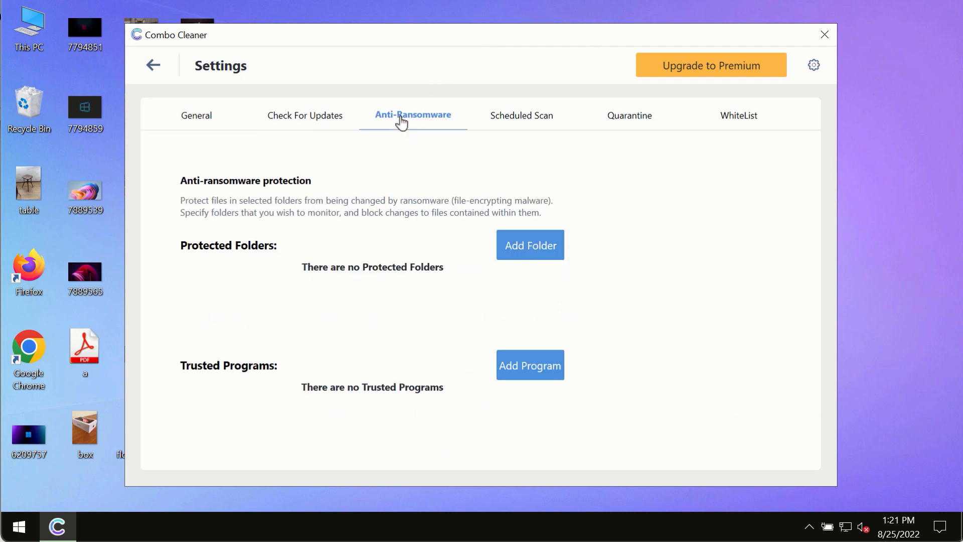
mouse_move(430, 116)
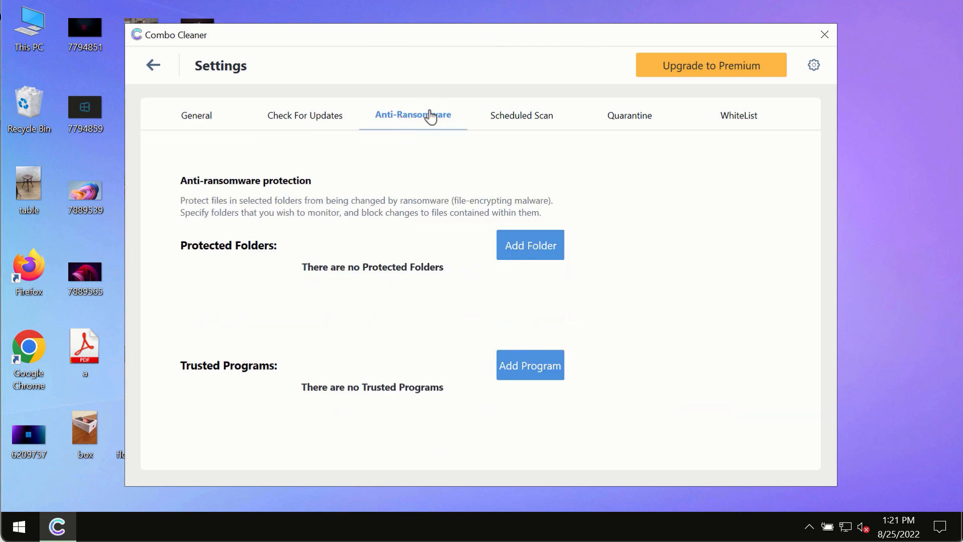
mouse_move(518, 274)
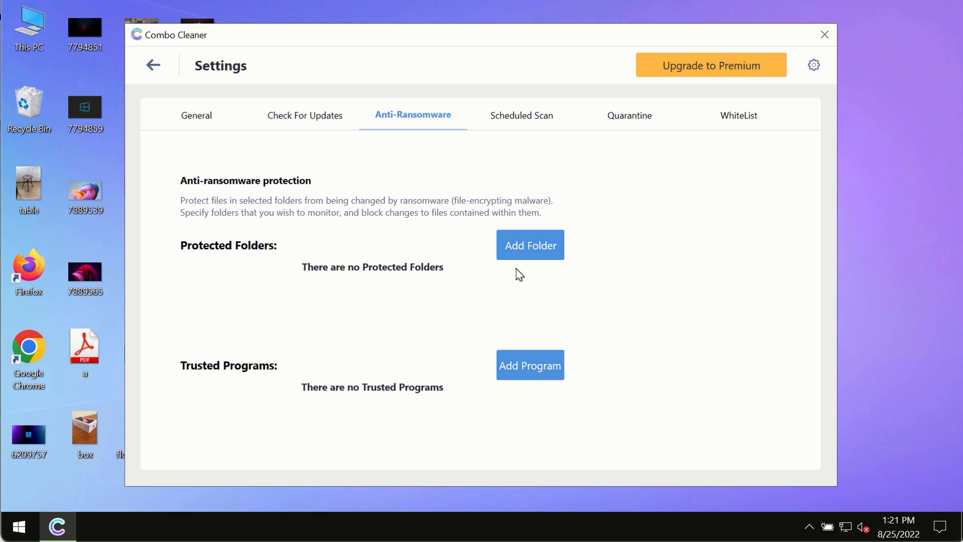
mouse_move(532, 255)
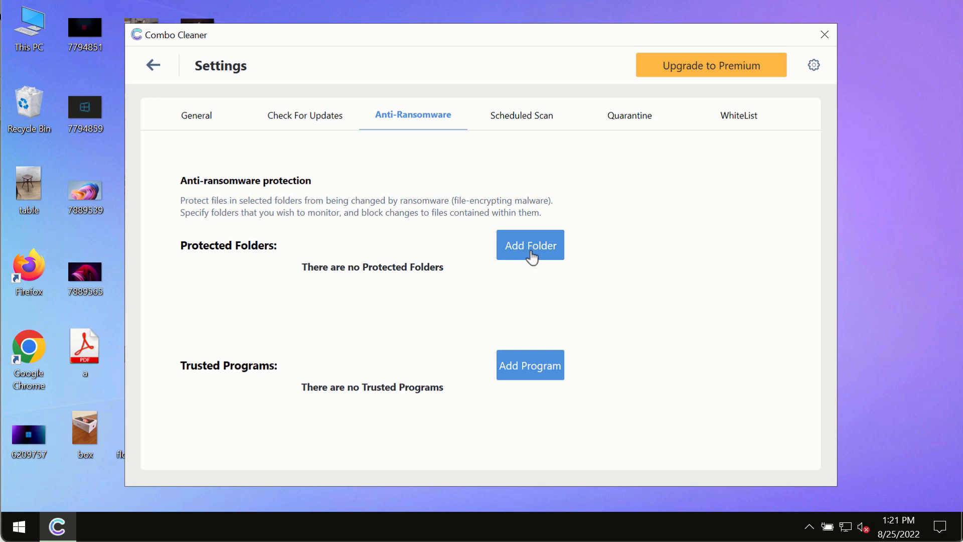
mouse_move(168, 82)
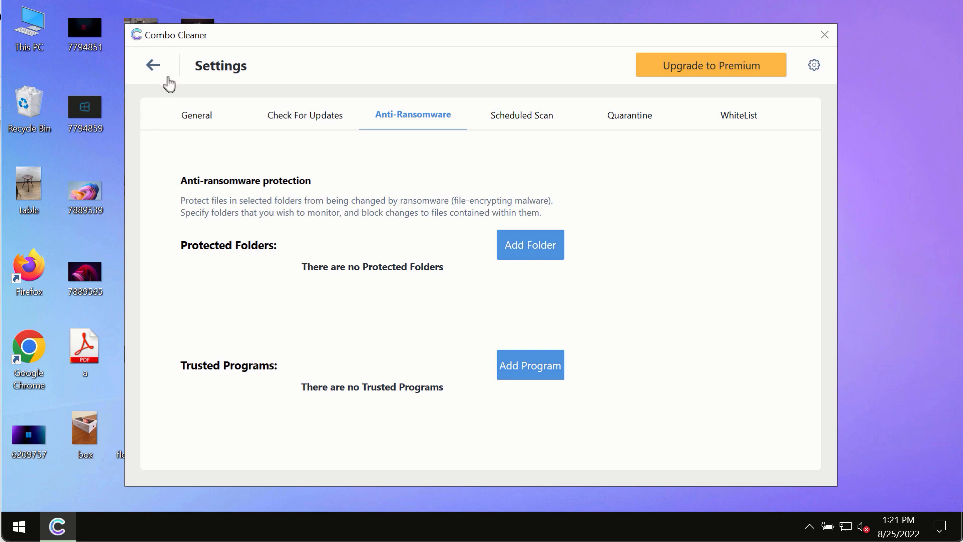
mouse_move(153, 70)
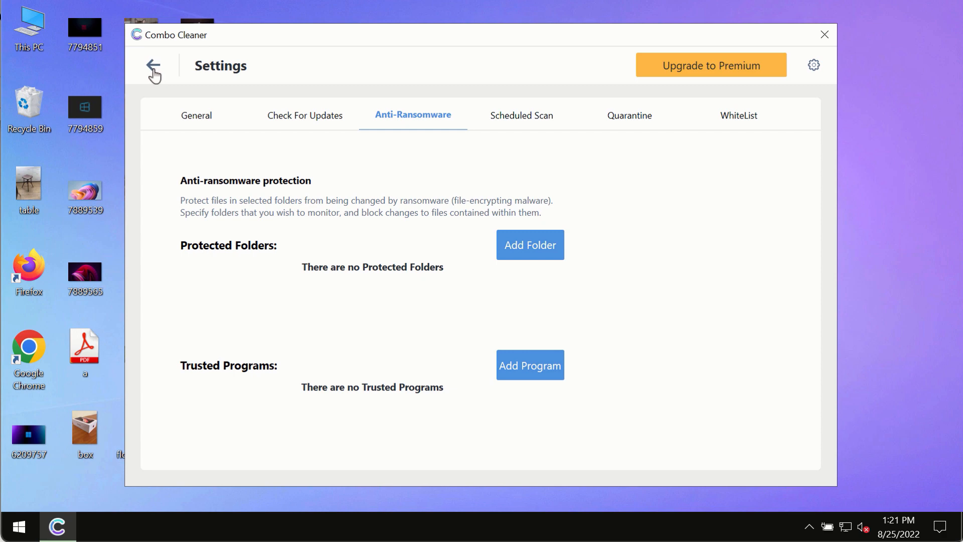
click(153, 65)
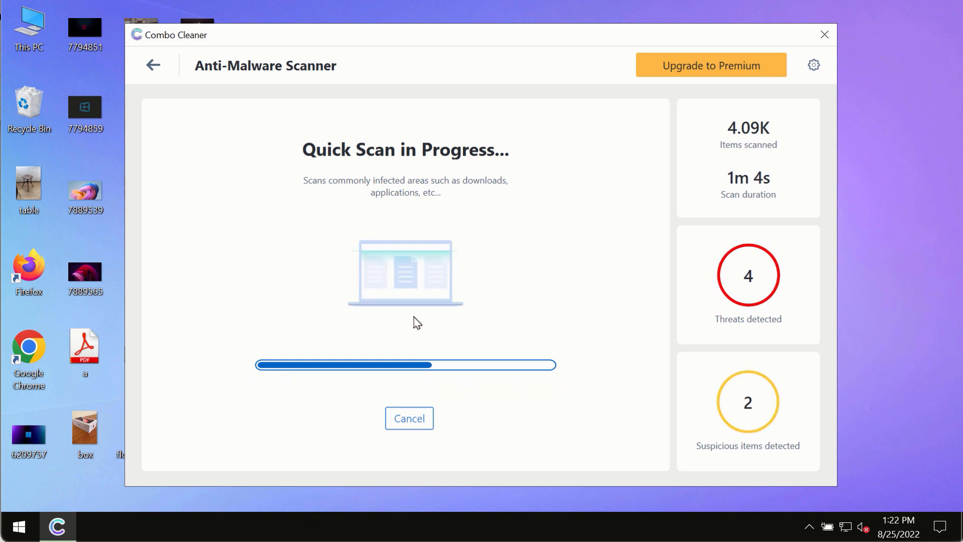
mouse_move(599, 181)
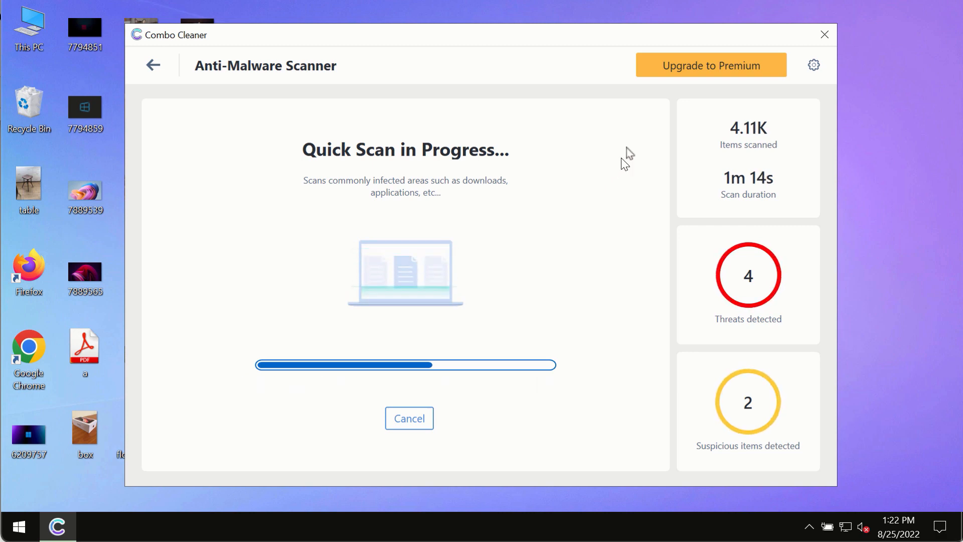
mouse_move(561, 226)
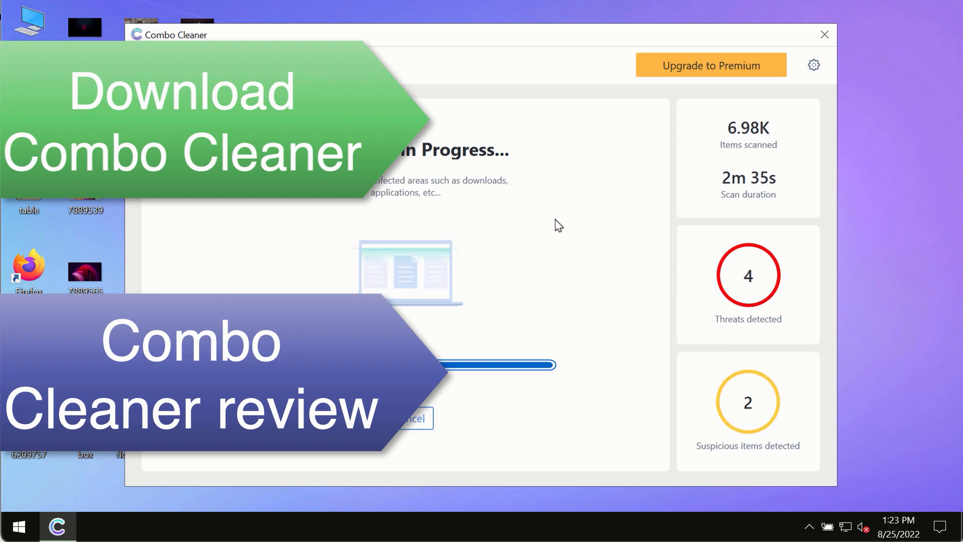
mouse_move(588, 208)
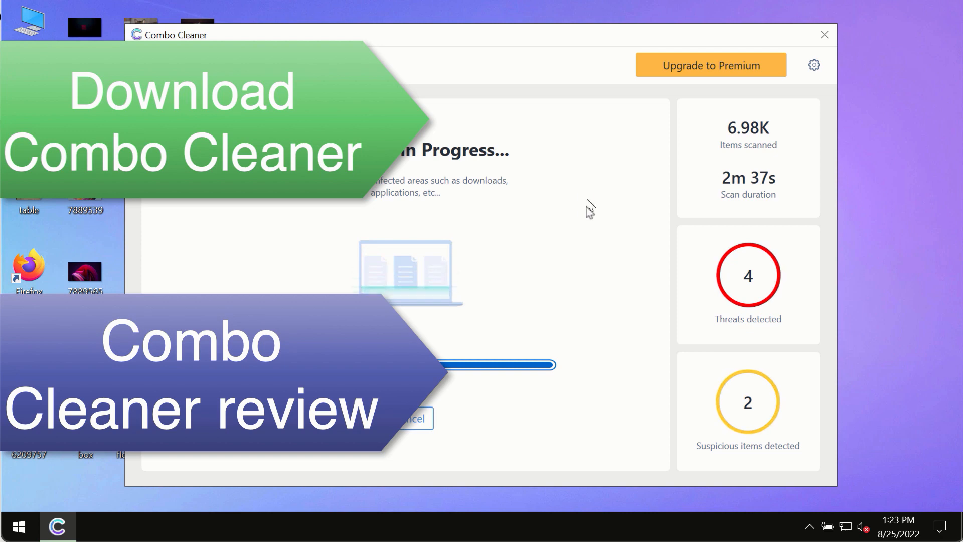